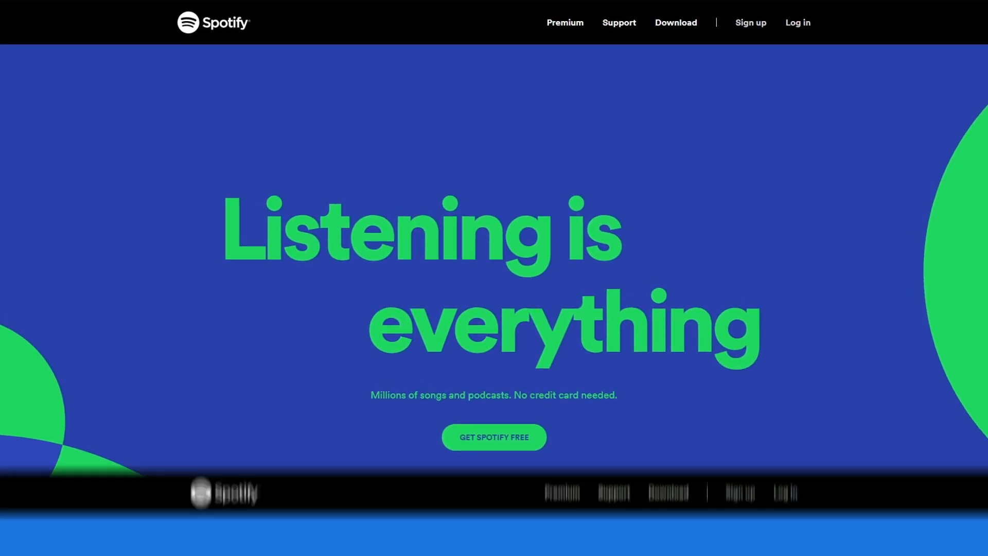
Open Spotify's Pick your Premium plans page showing monthly prices
{"action": "left_click", "coordinate": [564, 22]}
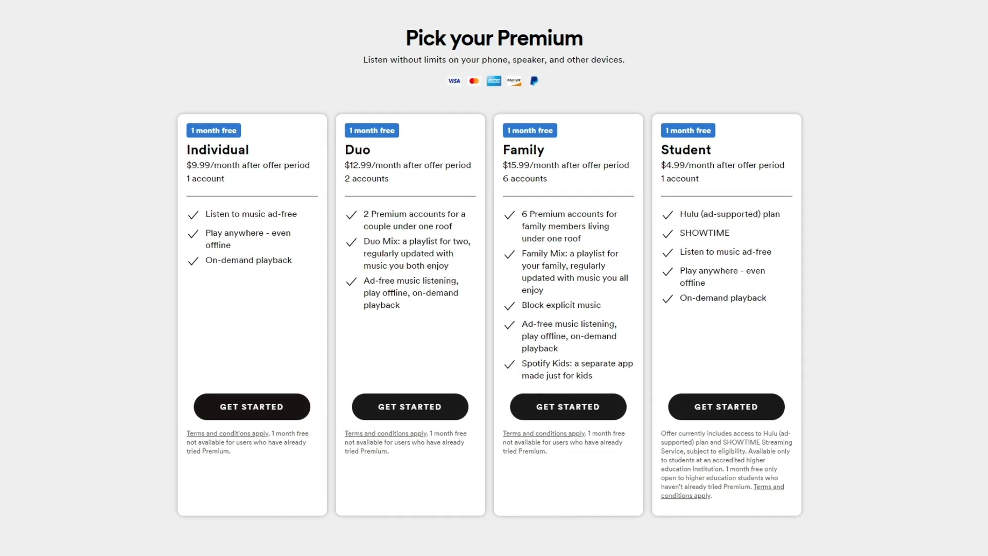
{"action": "scroll", "scroll_direction": "up", "scroll_amount": 3}
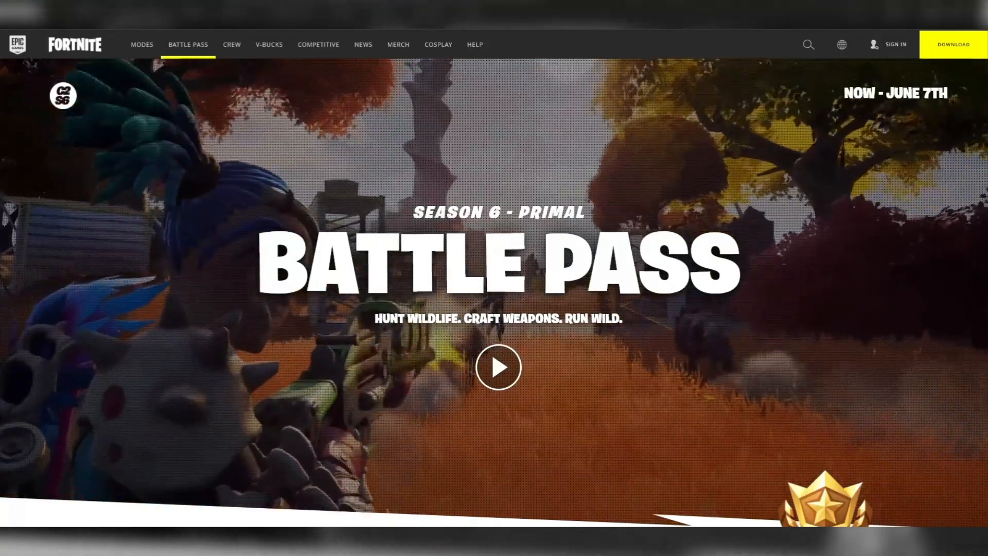
{"action": "scroll", "scroll_direction": "down", "scroll_amount": 3}
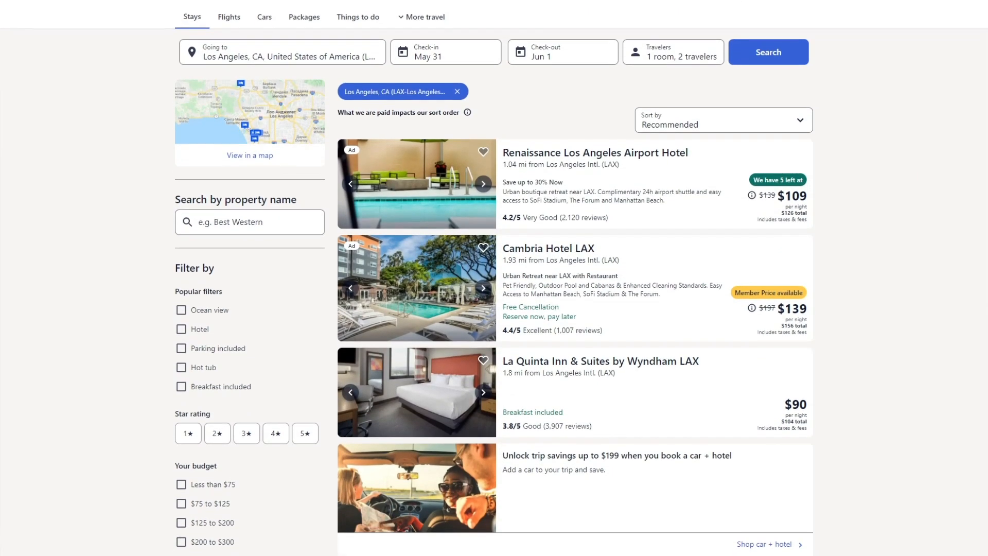
{"action": "scroll", "scroll_direction": "down", "scroll_amount": 3}
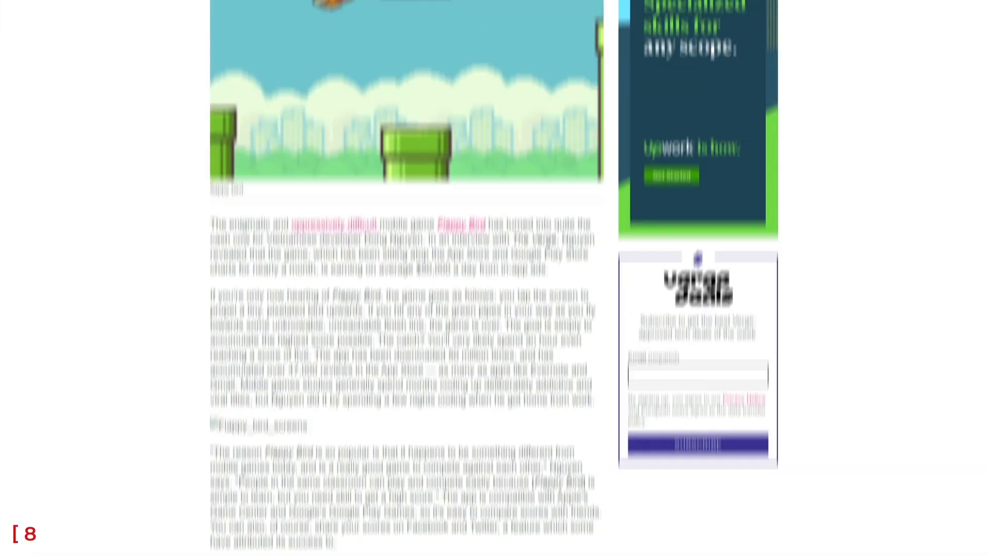
{"action": "scroll", "scroll_direction": "up", "scroll_amount": 3}
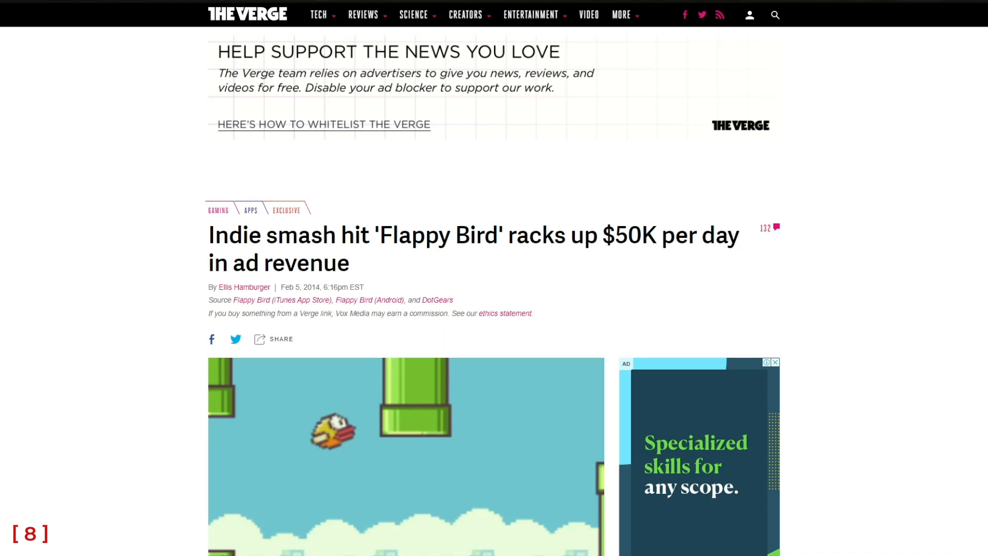
{"action": "scroll", "scroll_direction": "down", "scroll_amount": 3}
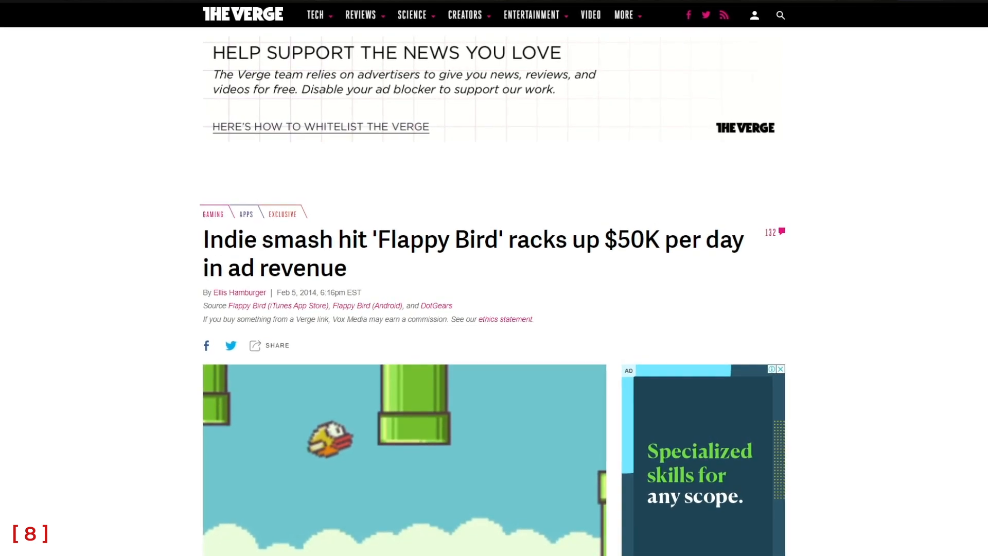
{"action": "scroll", "scroll_direction": "down", "scroll_amount": 3}
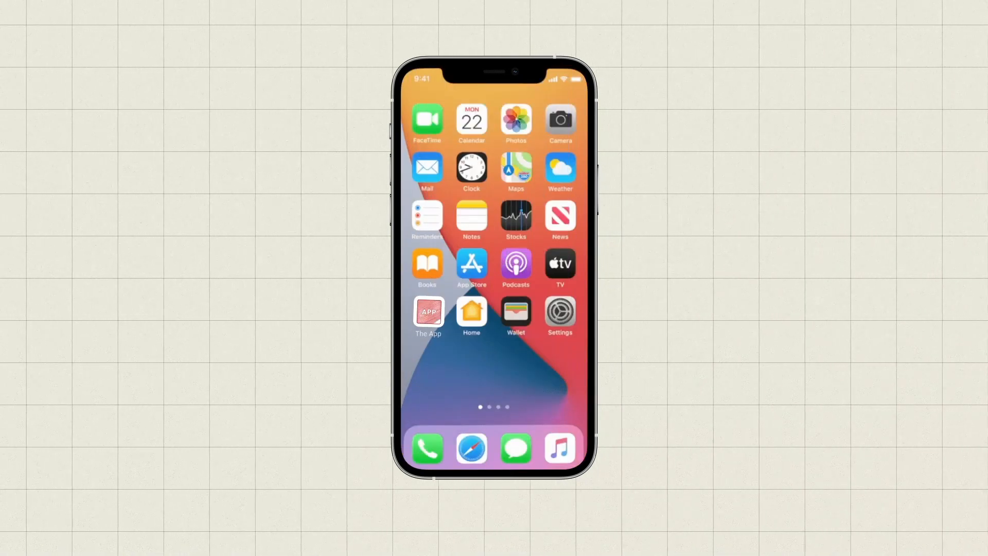
Long-press The App icon and tap its remove badge to get the Delete prompt
{"action": "left_click", "coordinate": [414, 297]}
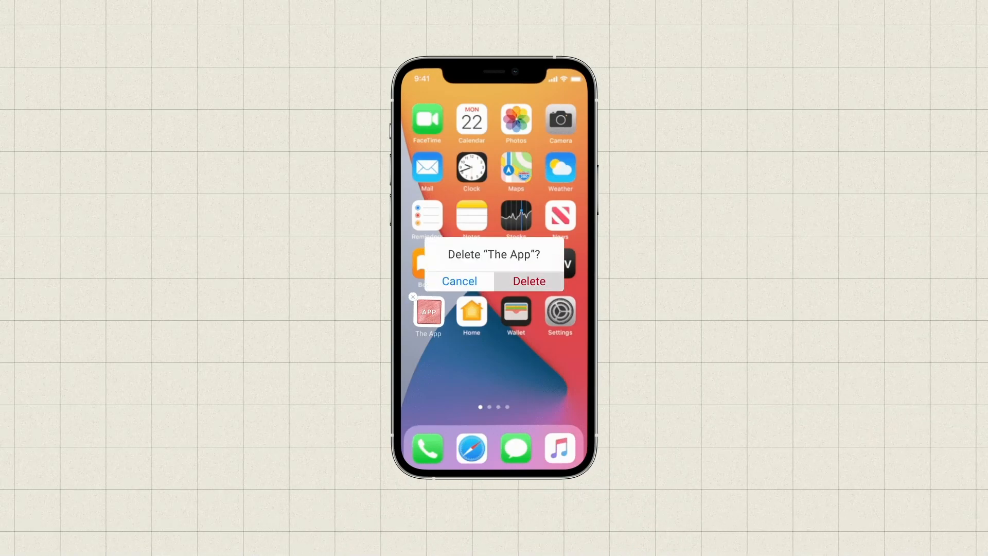
{"action": "left_click", "coordinate": [529, 281]}
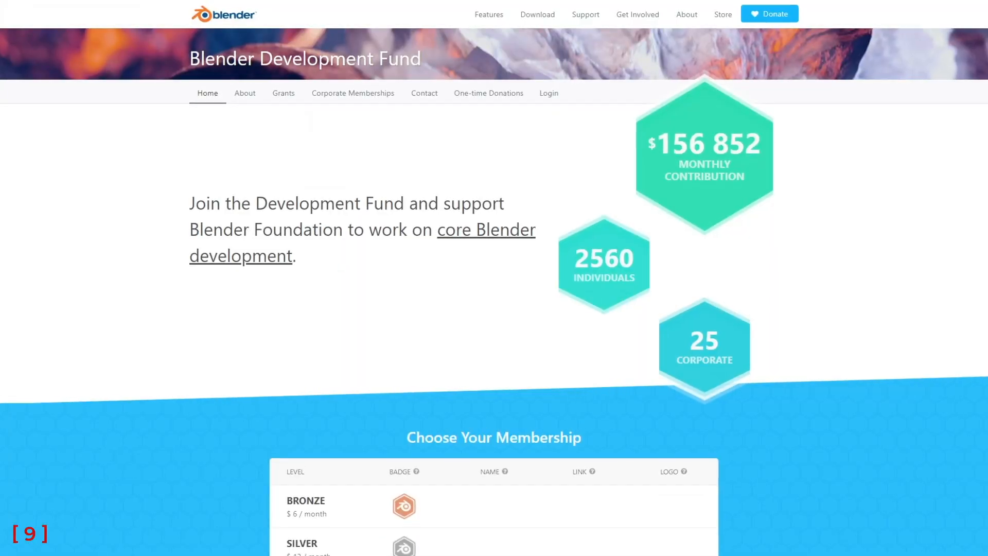
{"action": "scroll", "scroll_direction": "down", "scroll_amount": 3}
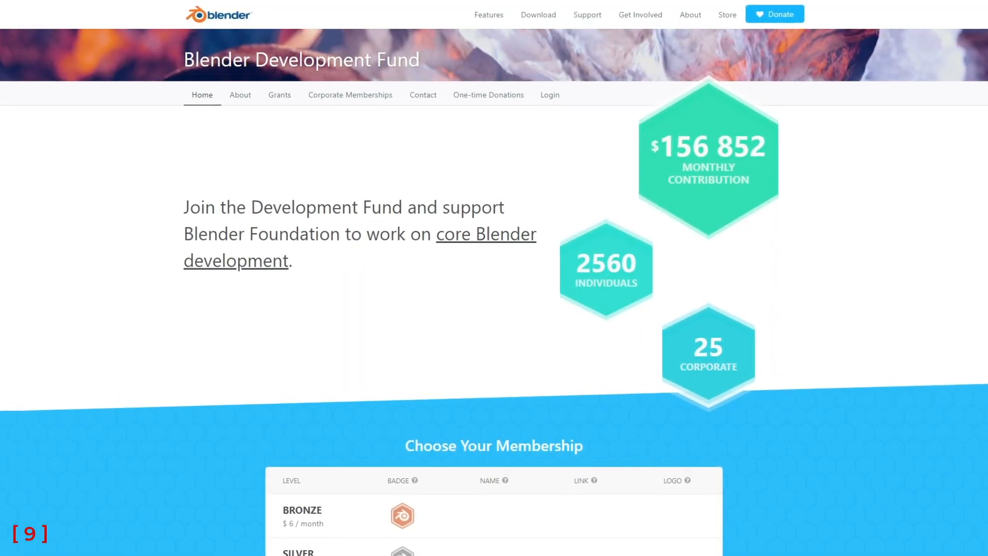
{"action": "scroll", "scroll_direction": "down", "scroll_amount": 3}
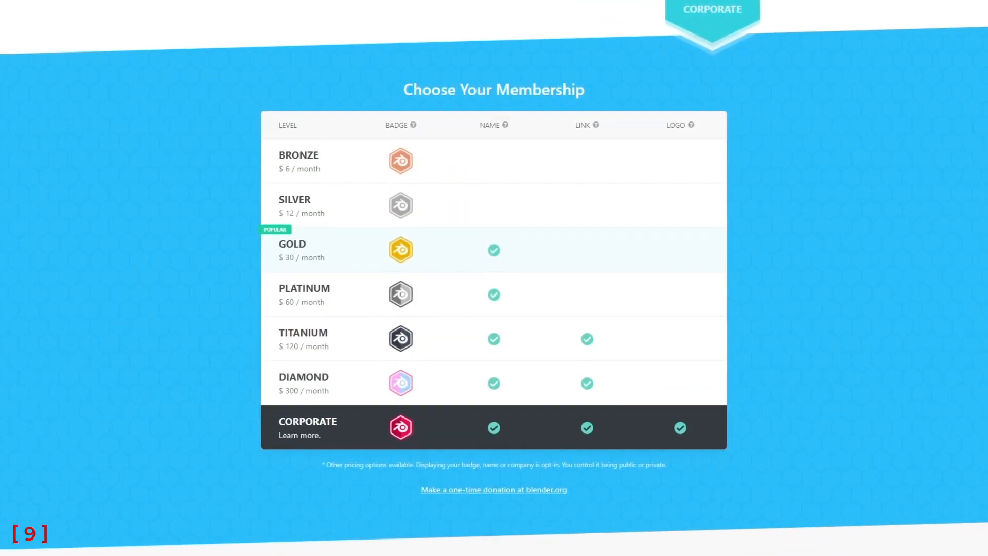